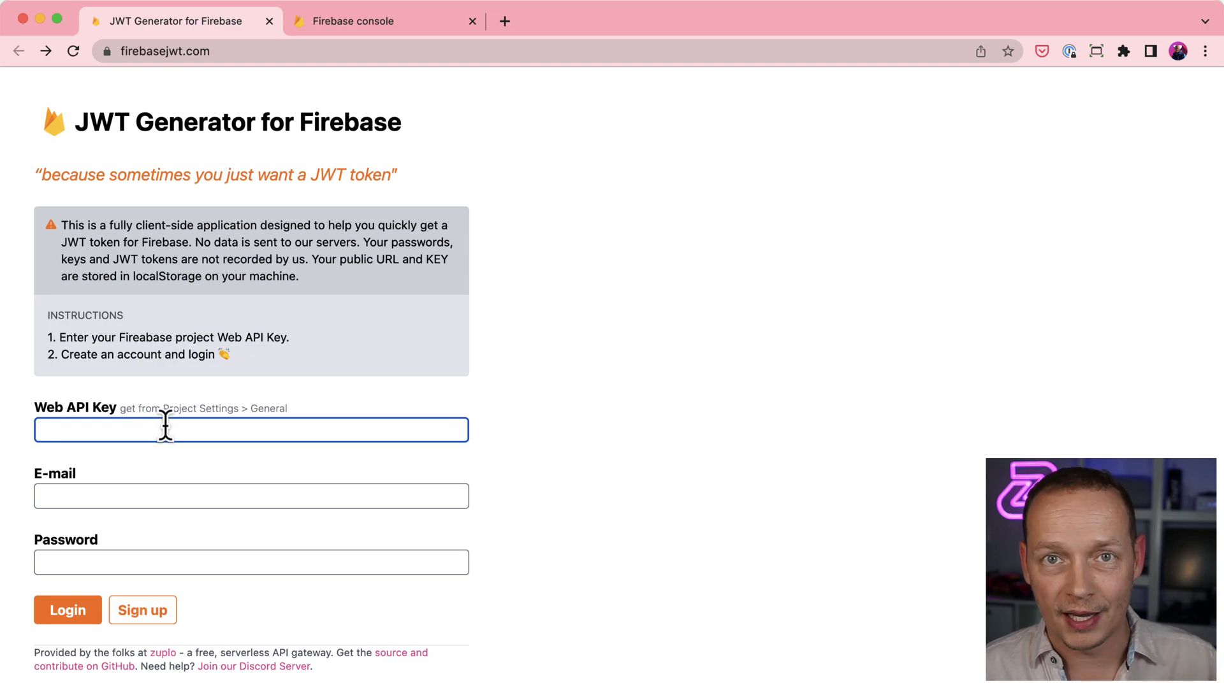
pyautogui.moveTo(181, 404)
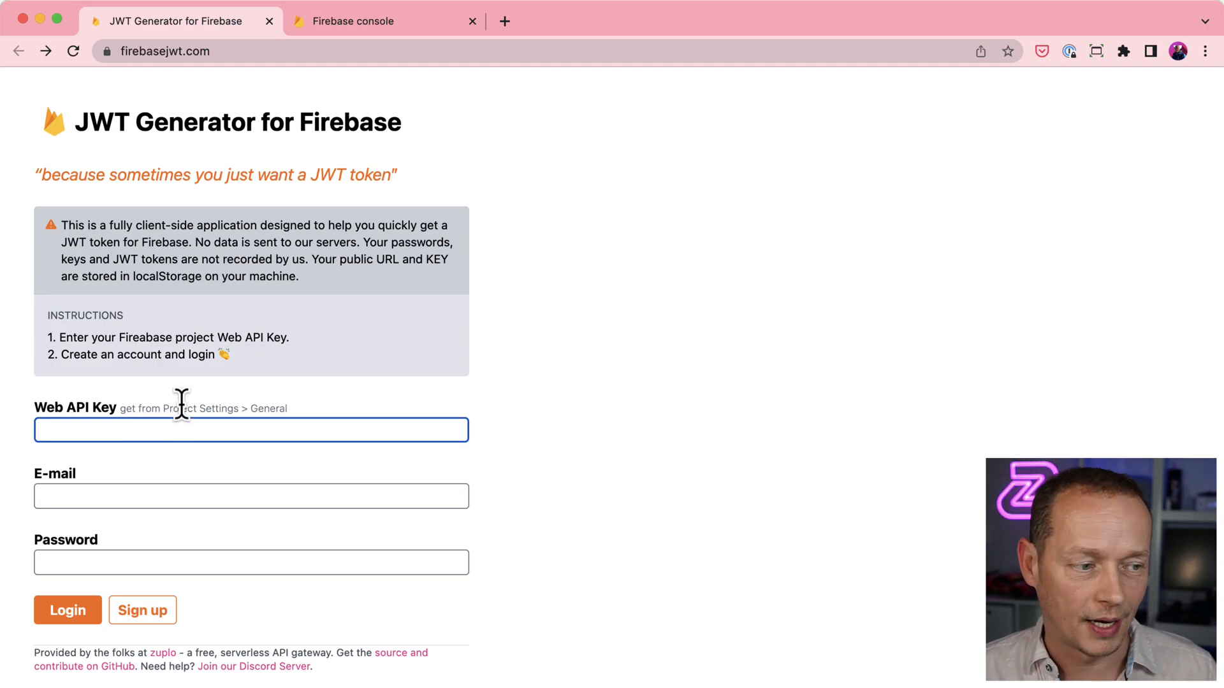
pyautogui.moveTo(70, 628)
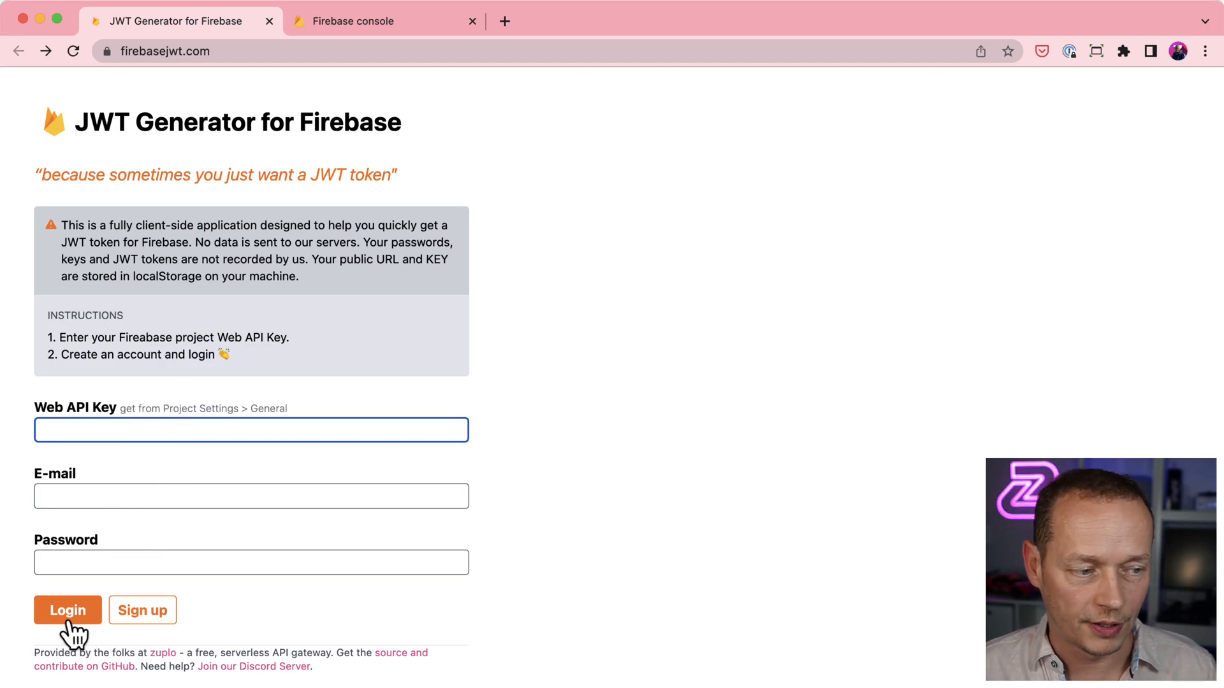
pyautogui.moveTo(499, 471)
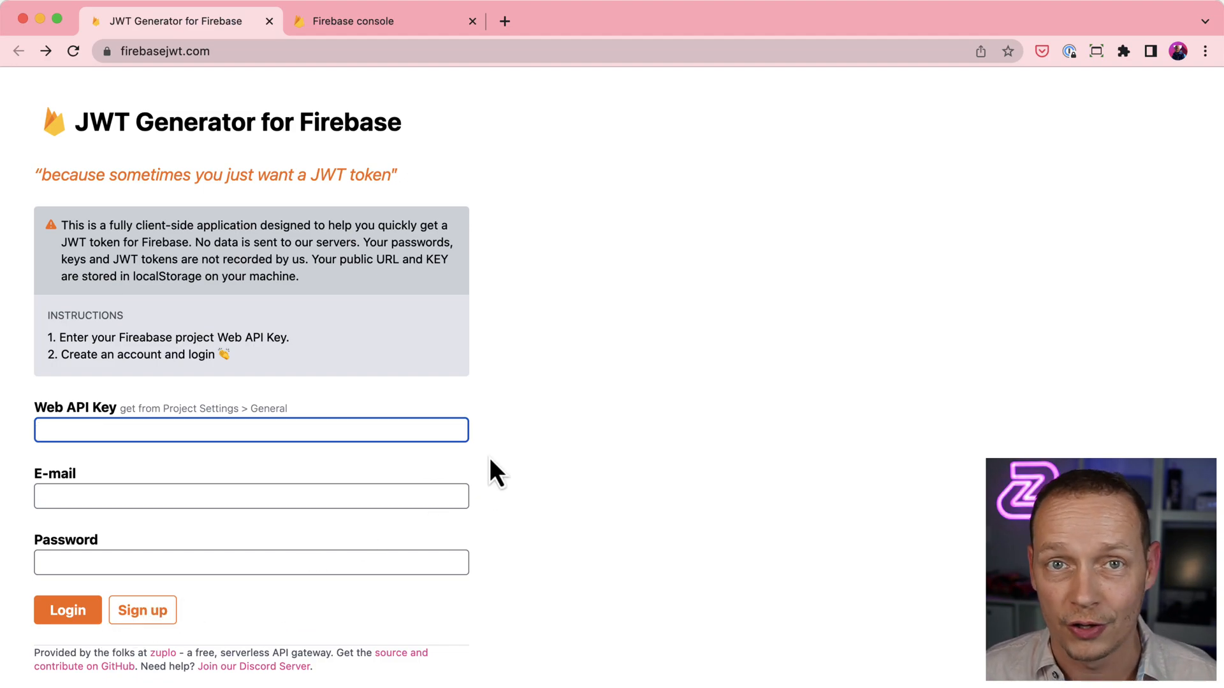
pyautogui.moveTo(451, 489)
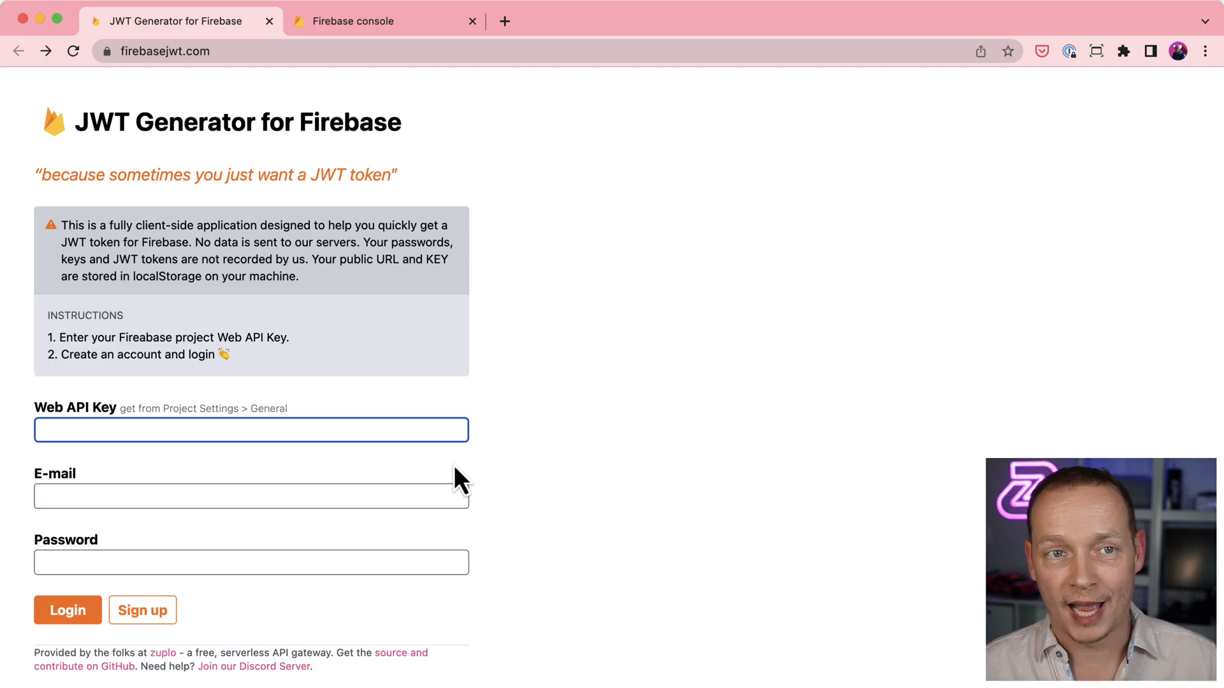
pyautogui.moveTo(382, 22)
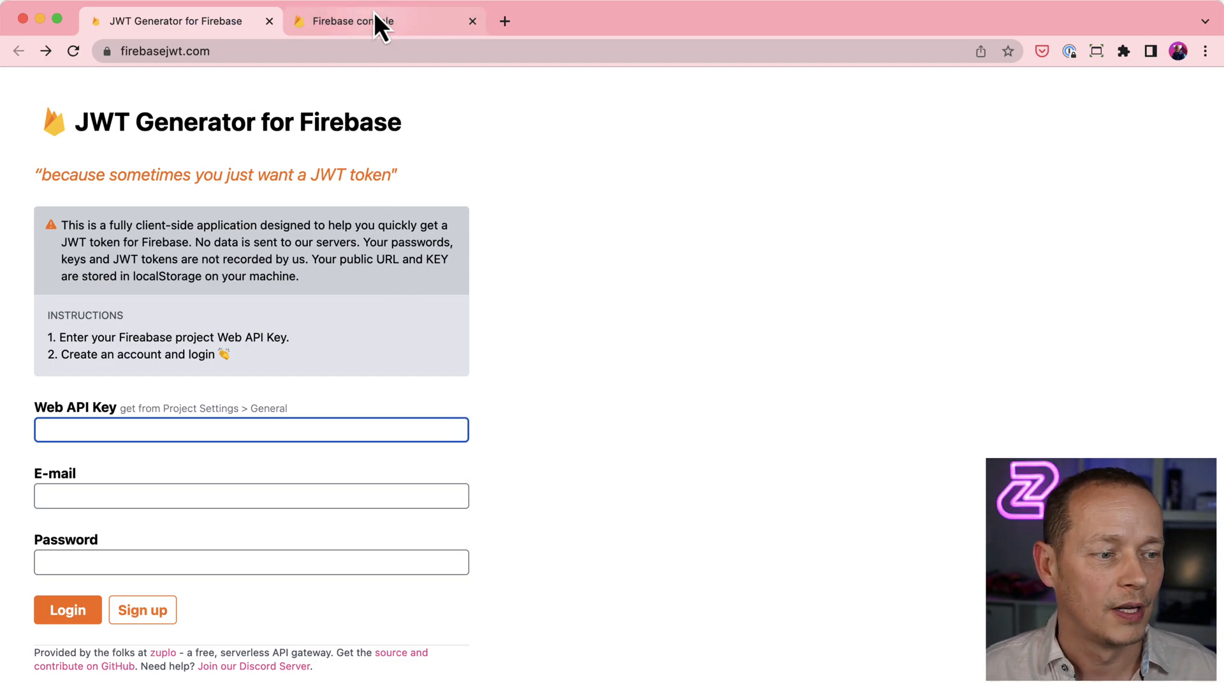
# Step: Copy the zuplo-testing project's Web API Key from Firebase project settings and return to the generator
pyautogui.click(375, 22)
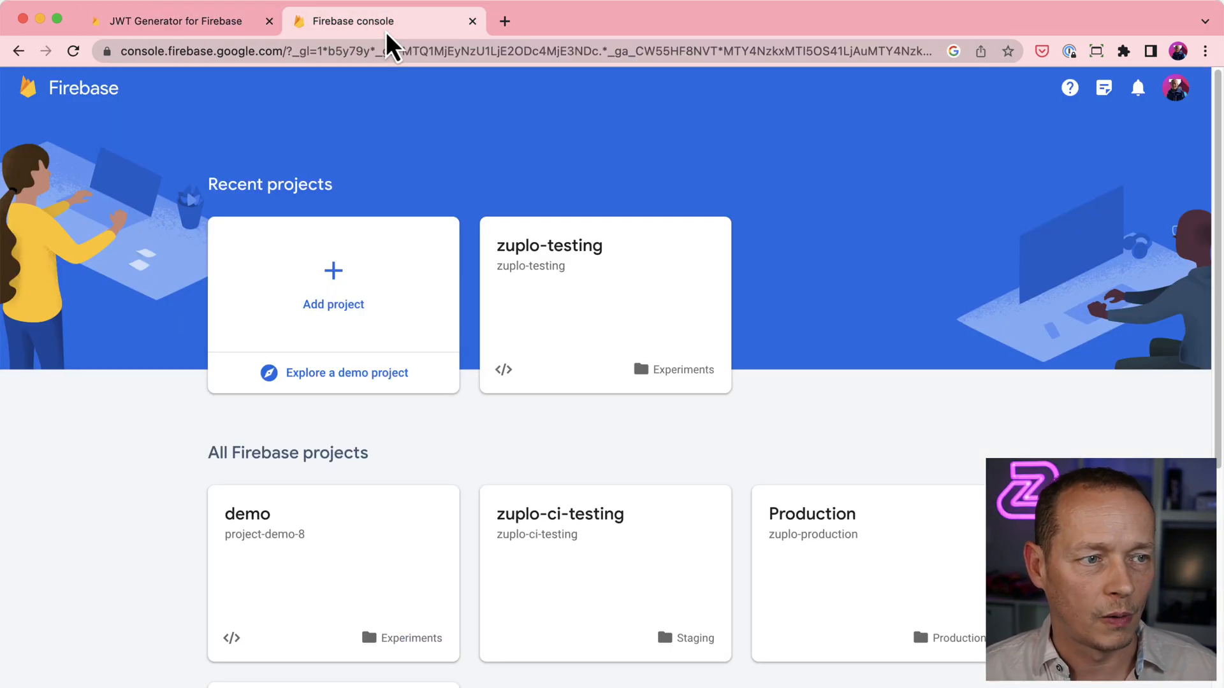
pyautogui.click(604, 305)
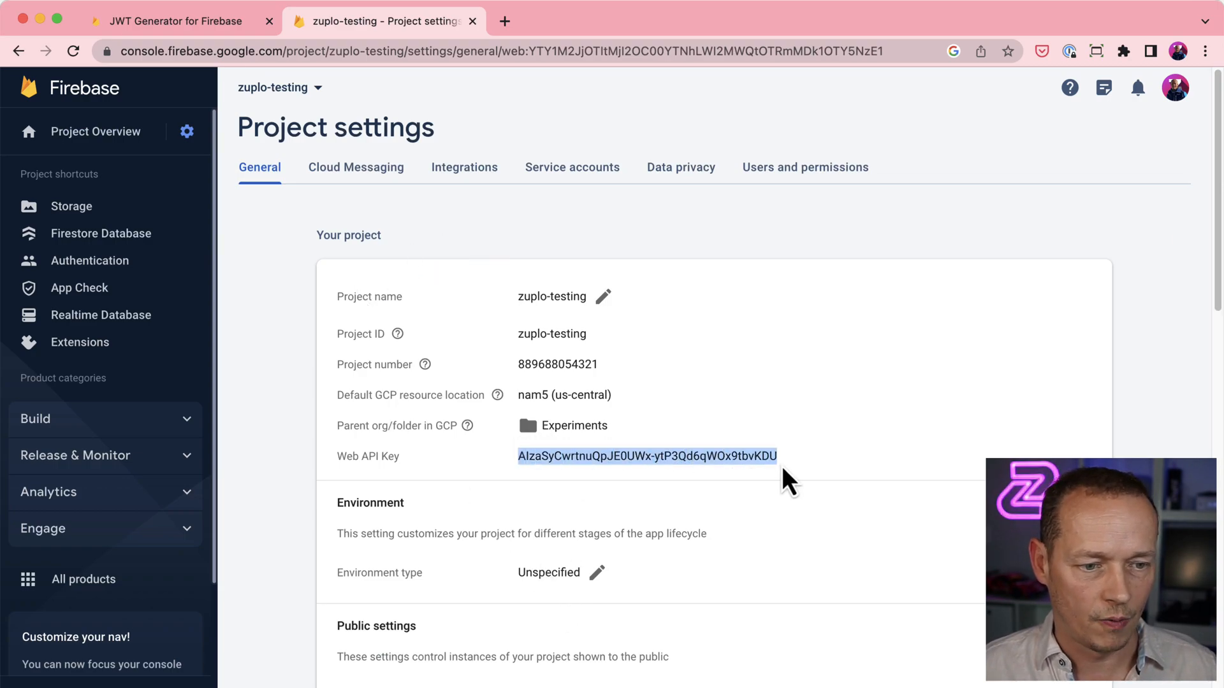
pyautogui.click(165, 21)
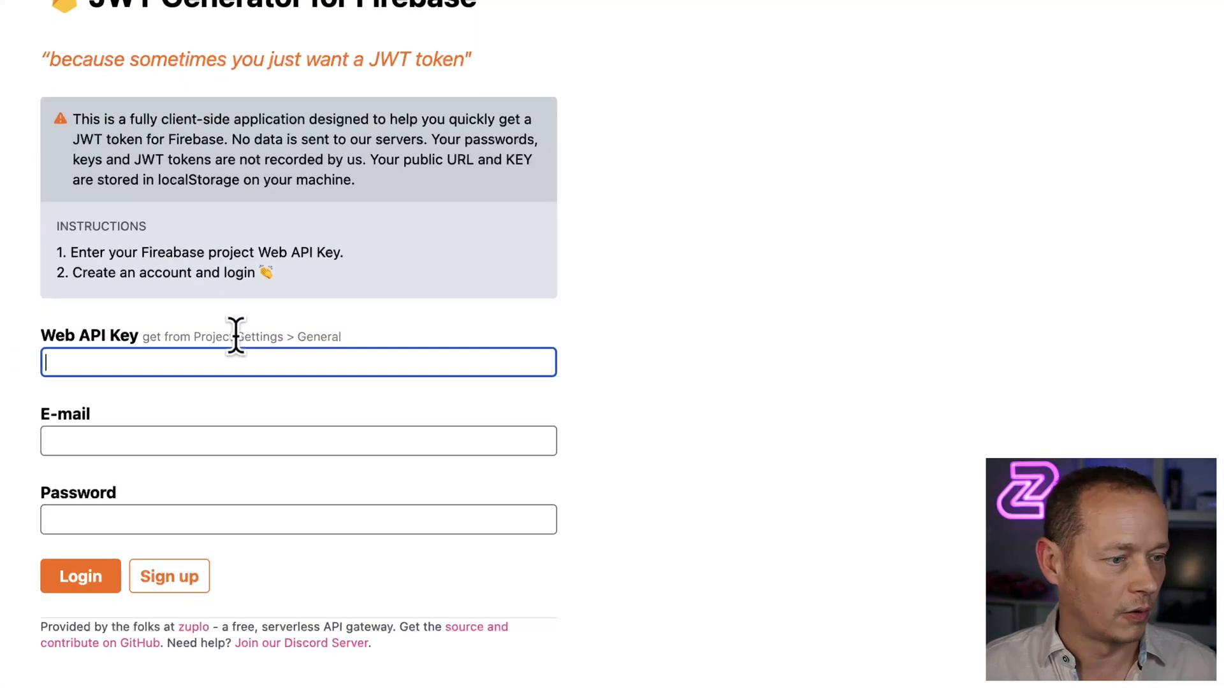
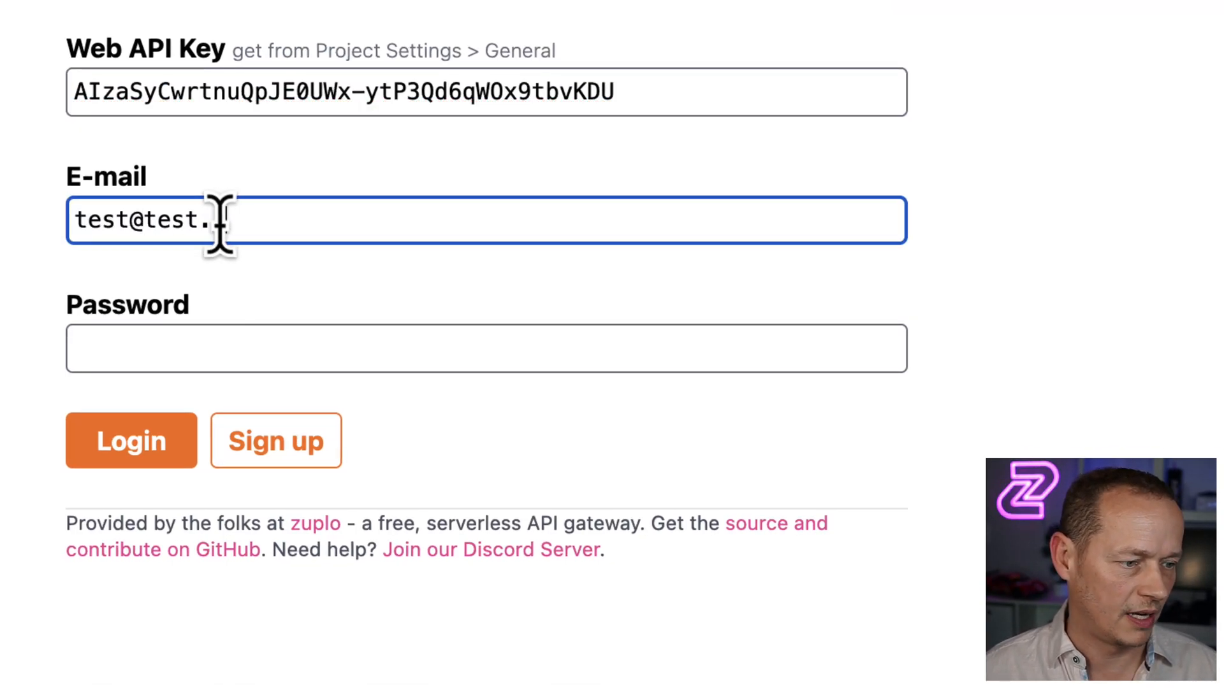
pyautogui.click(131, 440)
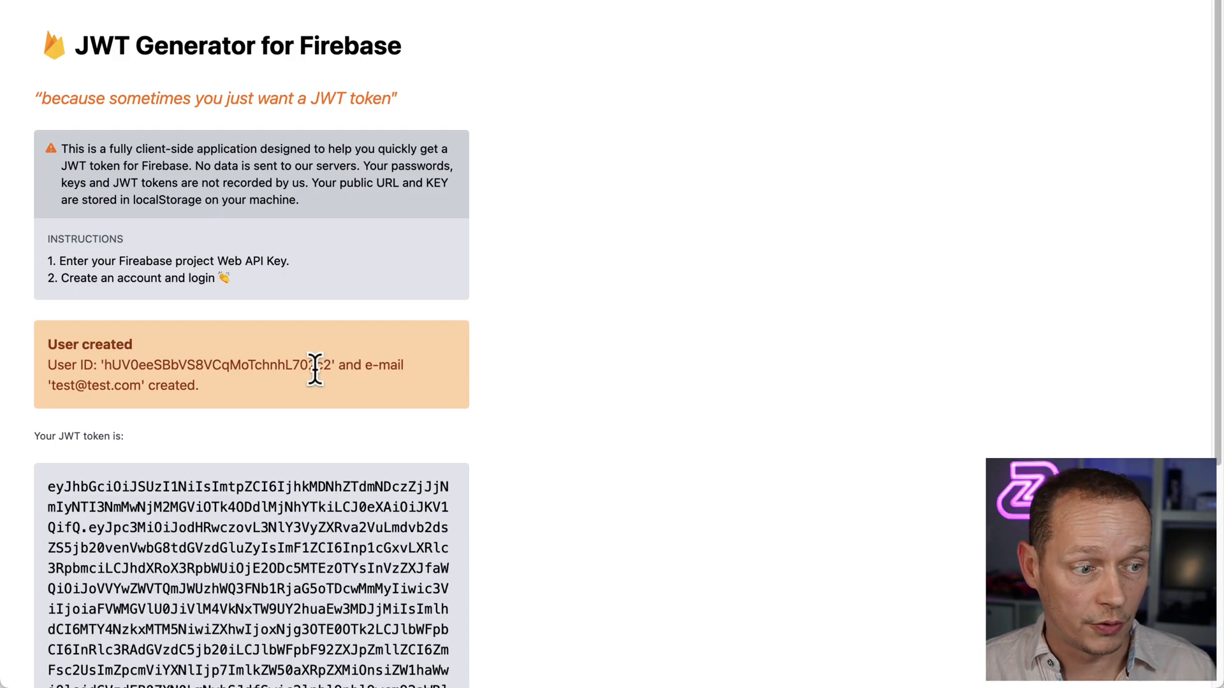
pyautogui.scroll(-3)
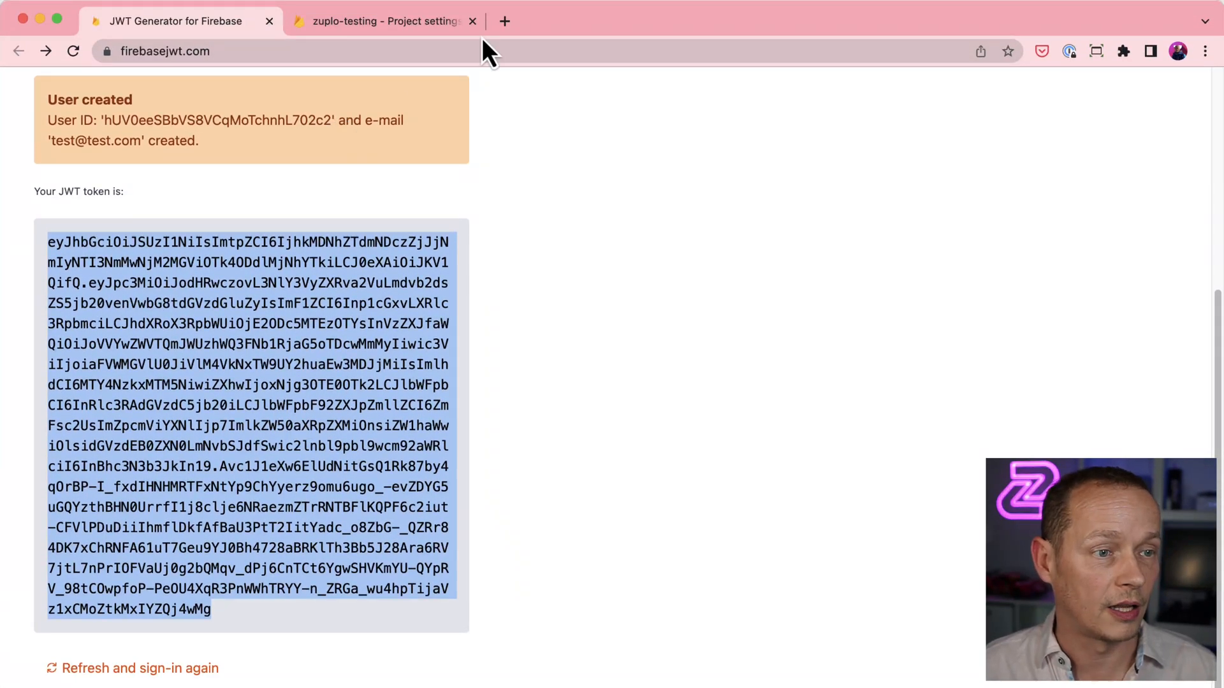
pyautogui.write('jwt.io')
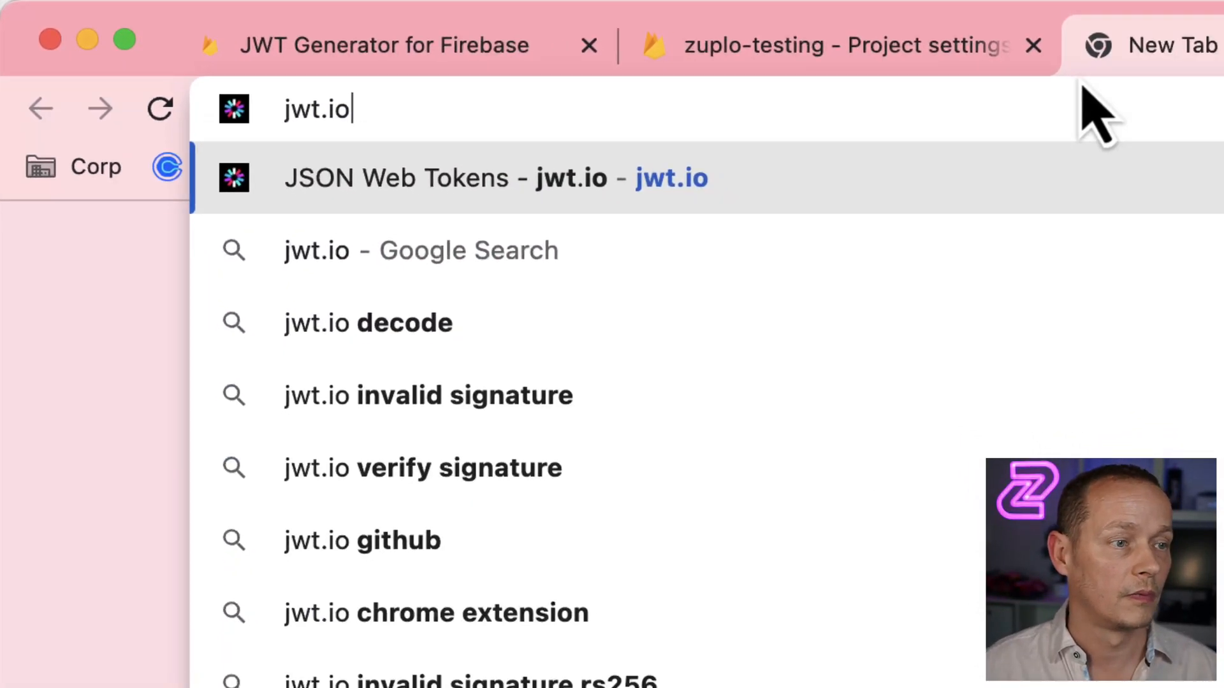
pyautogui.click(495, 177)
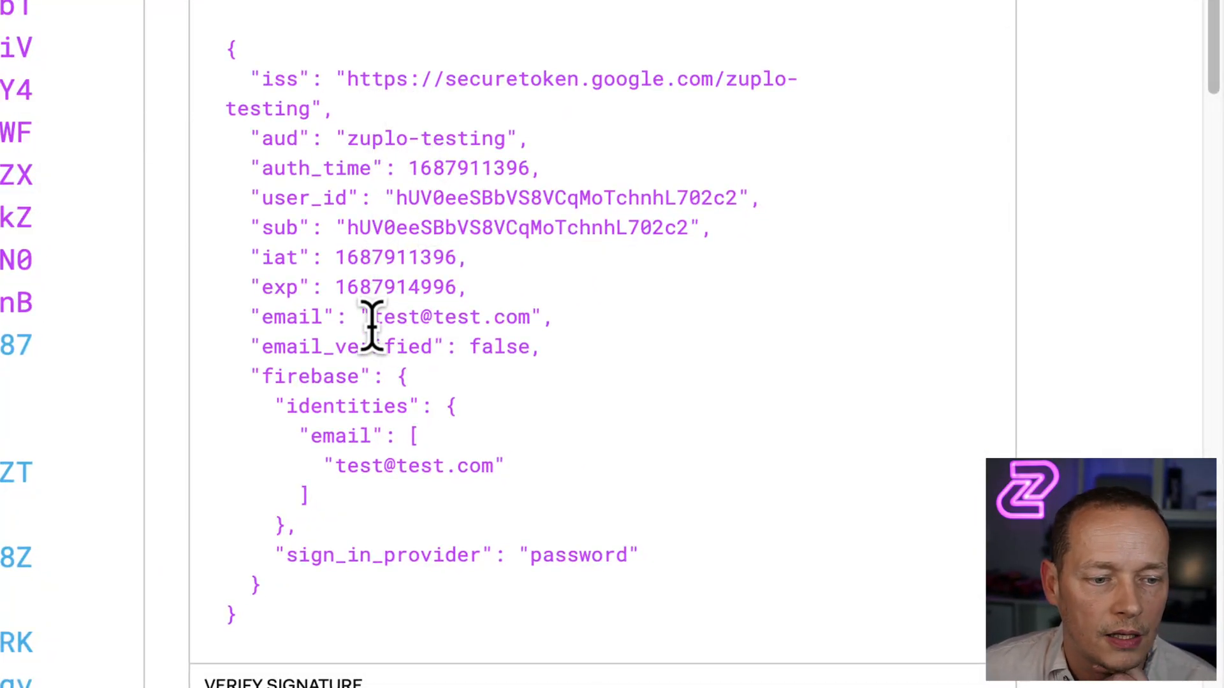
pyautogui.doubleClick(497, 347)
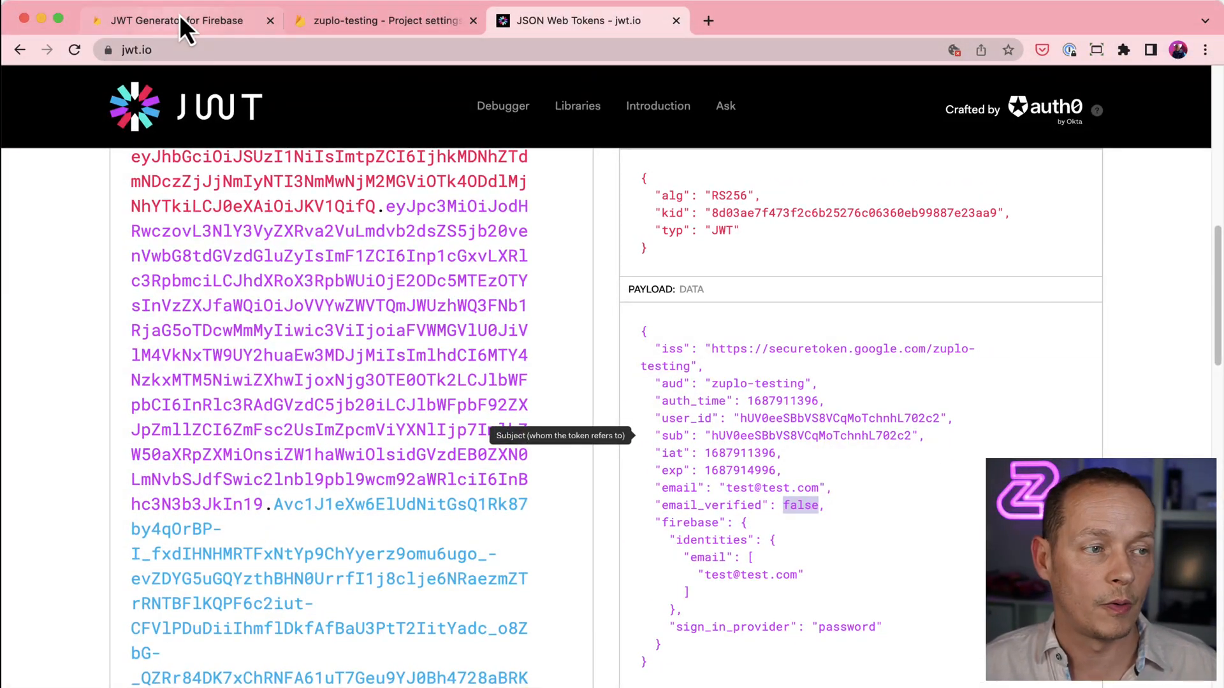
pyautogui.click(172, 20)
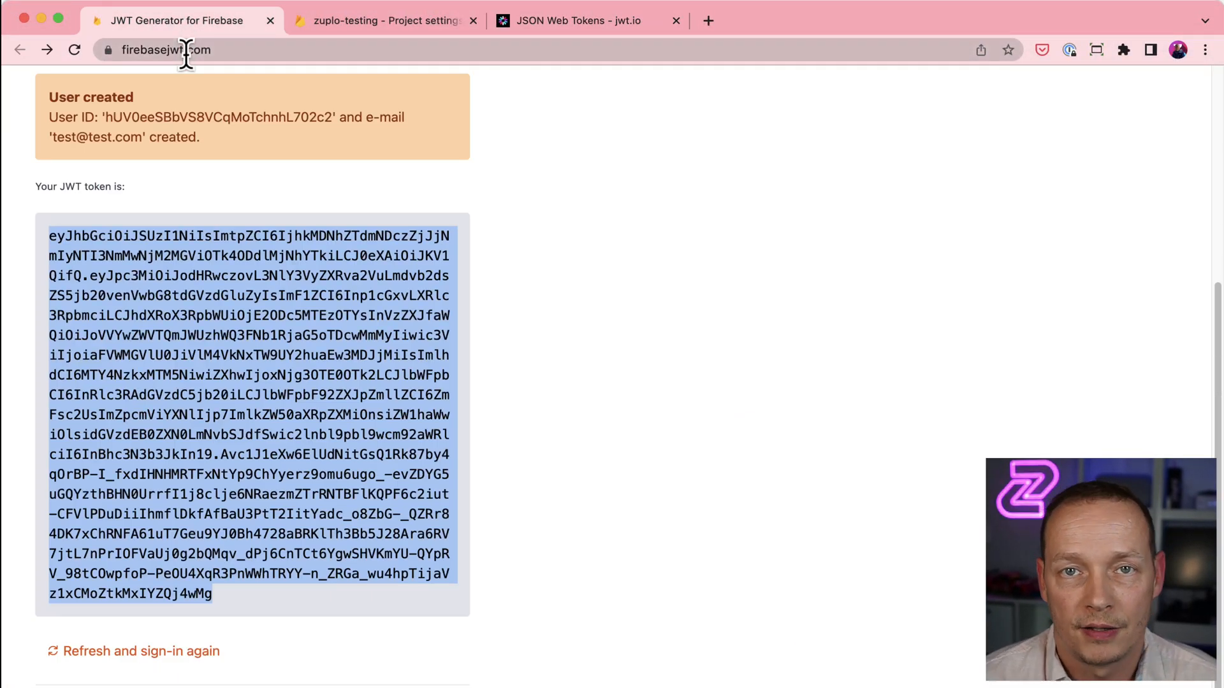